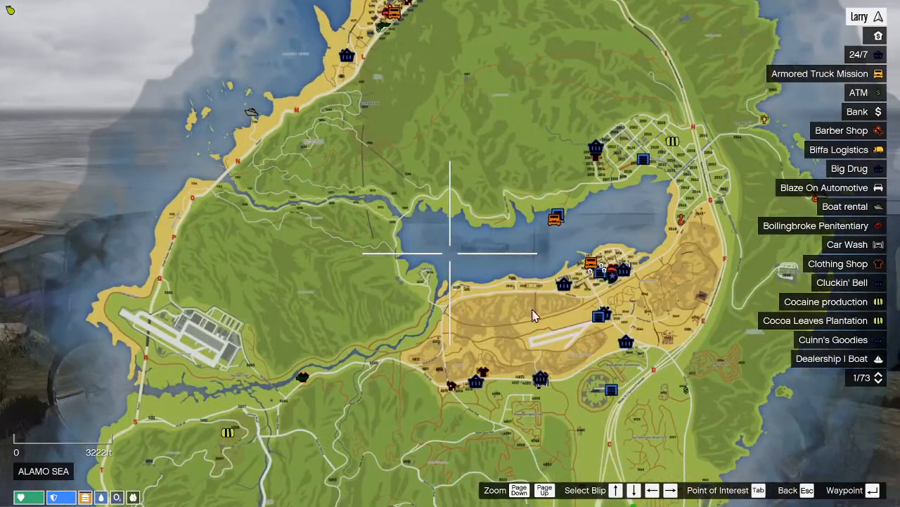
pyautogui.moveTo(419, 189)
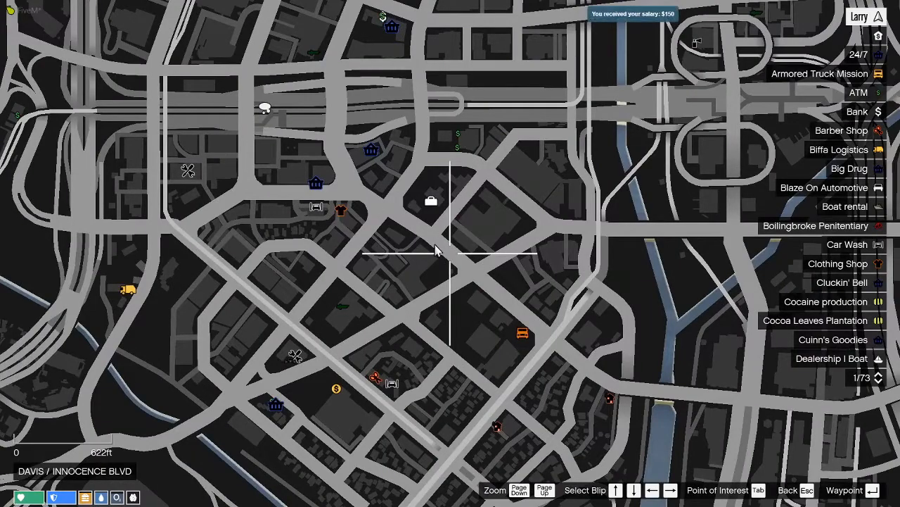
# - Start downloading Postal_Codes.zip from the files-needed channel in Discord
pyautogui.scroll(-3)
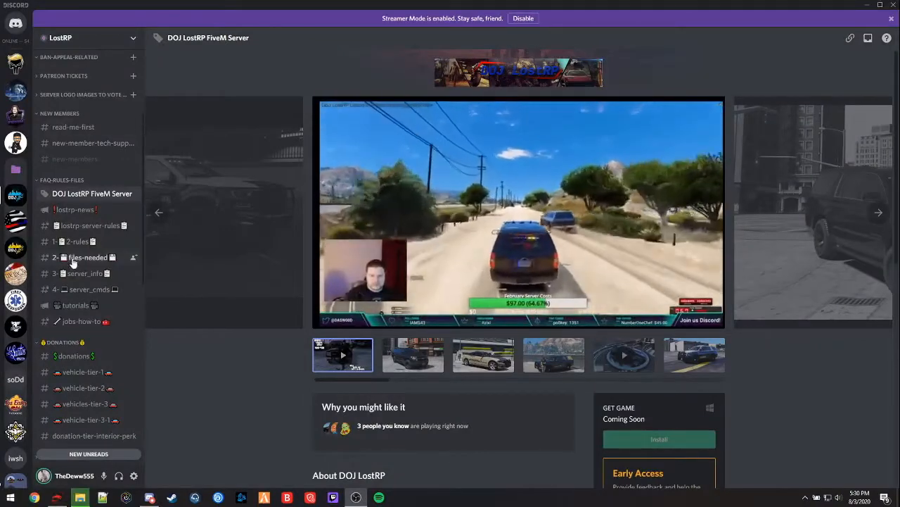
pyautogui.click(83, 256)
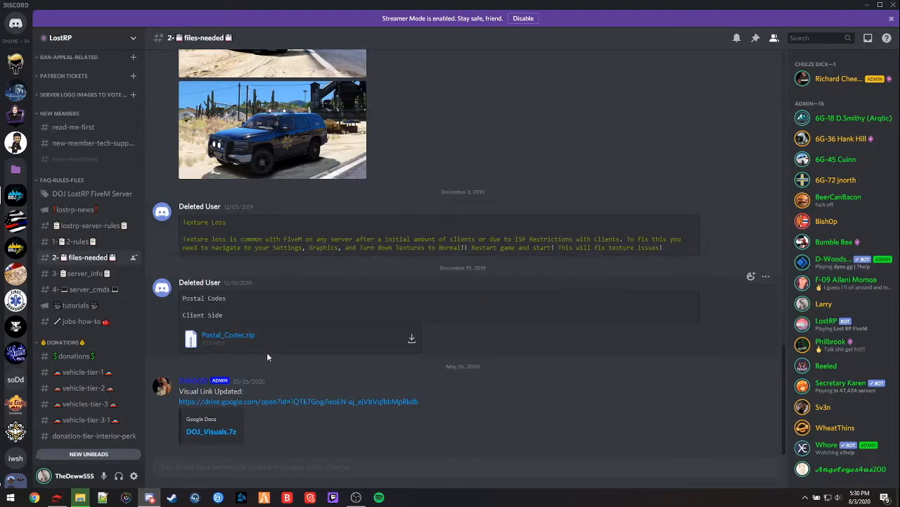
pyautogui.moveTo(182, 320)
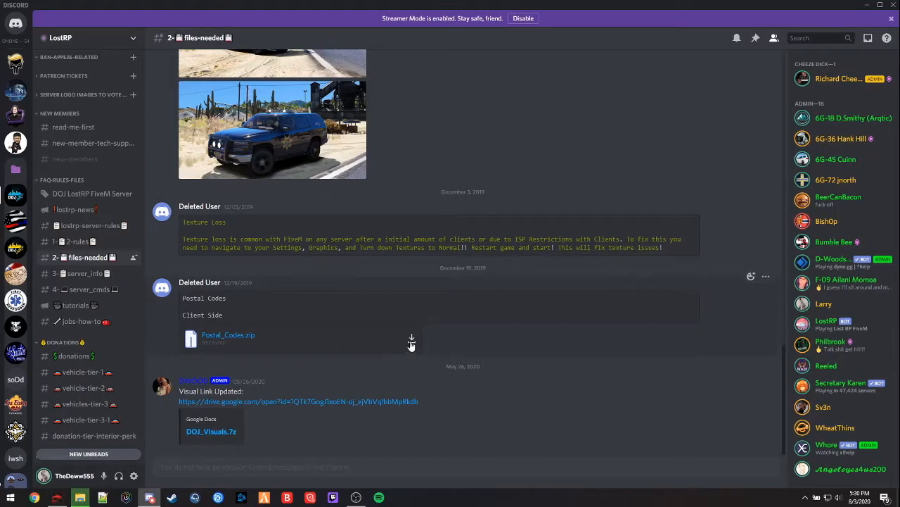
pyautogui.click(411, 338)
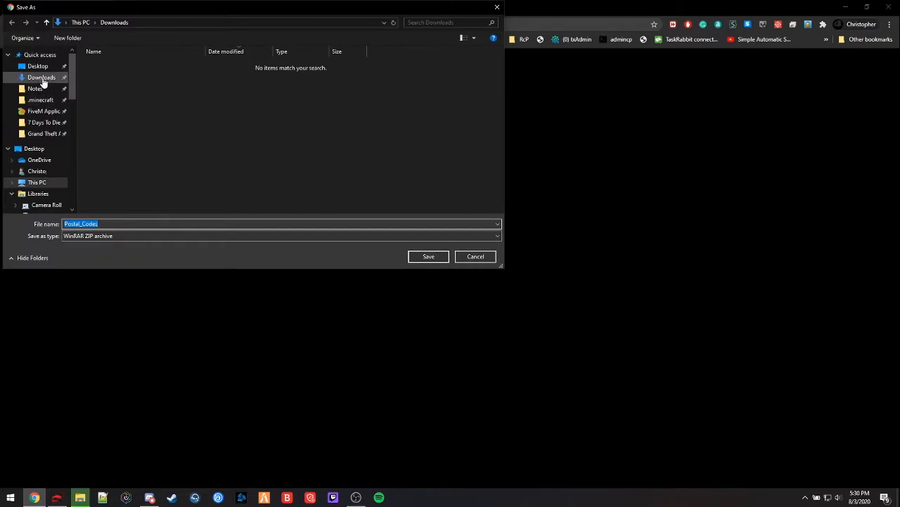
pyautogui.moveTo(428, 256)
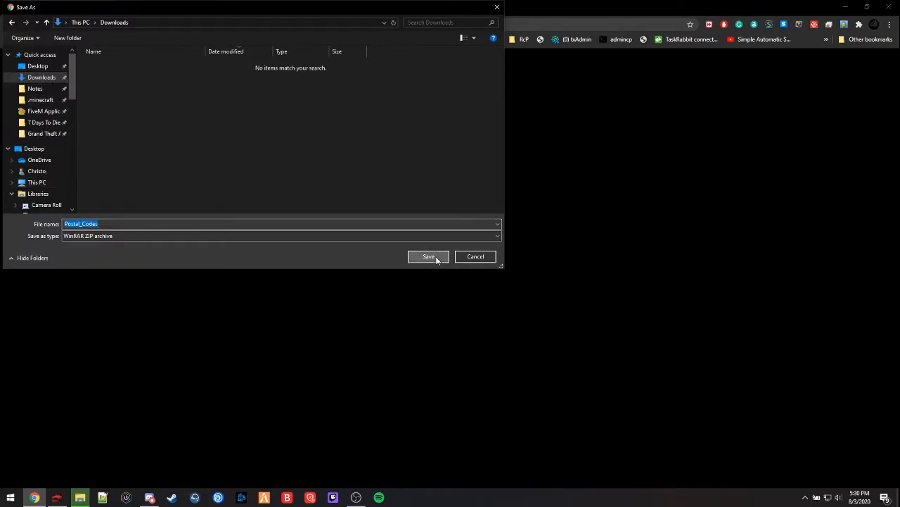
# - Save Postal_Codes.zip to Downloads and locate the FiveM install folder via the shortcut's properties
pyautogui.click(428, 257)
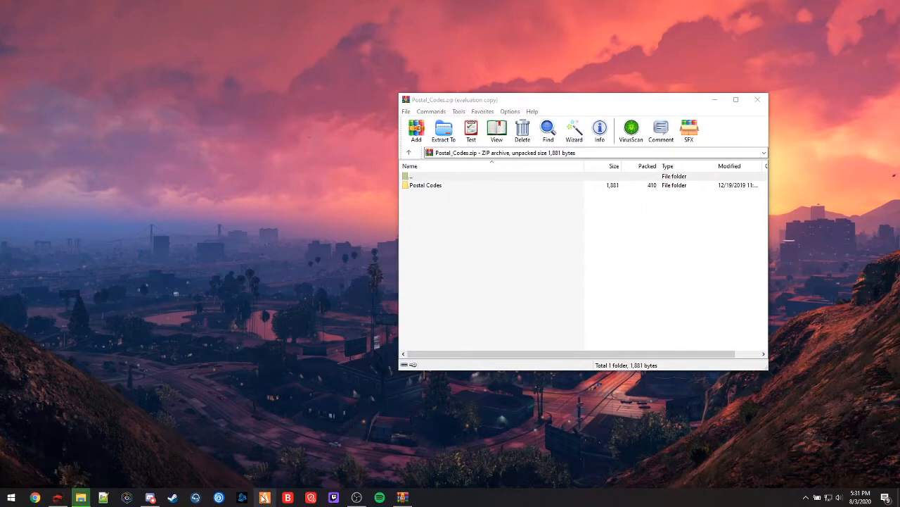
pyautogui.rightClick(265, 498)
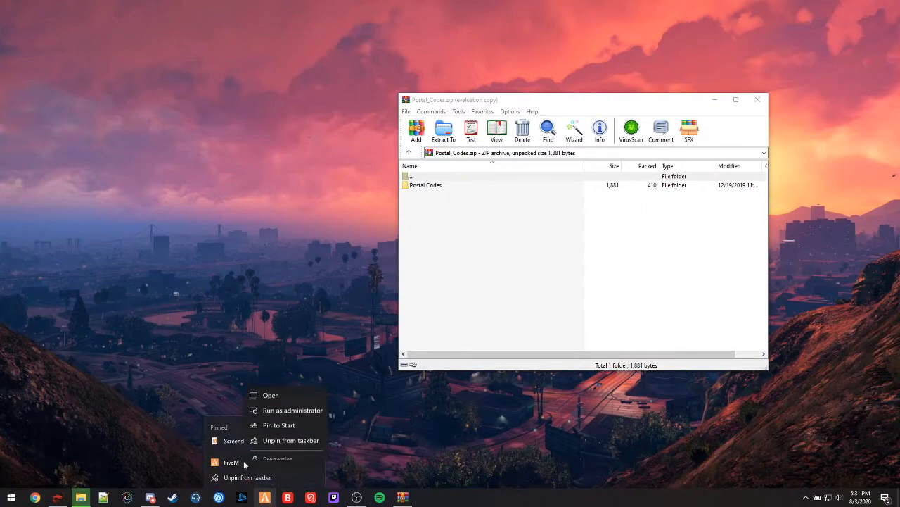
pyautogui.click(279, 459)
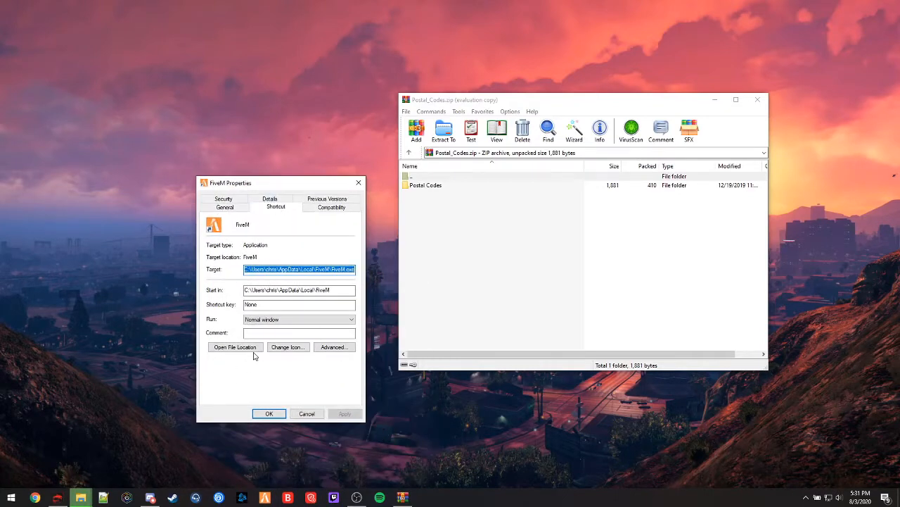
pyautogui.click(236, 346)
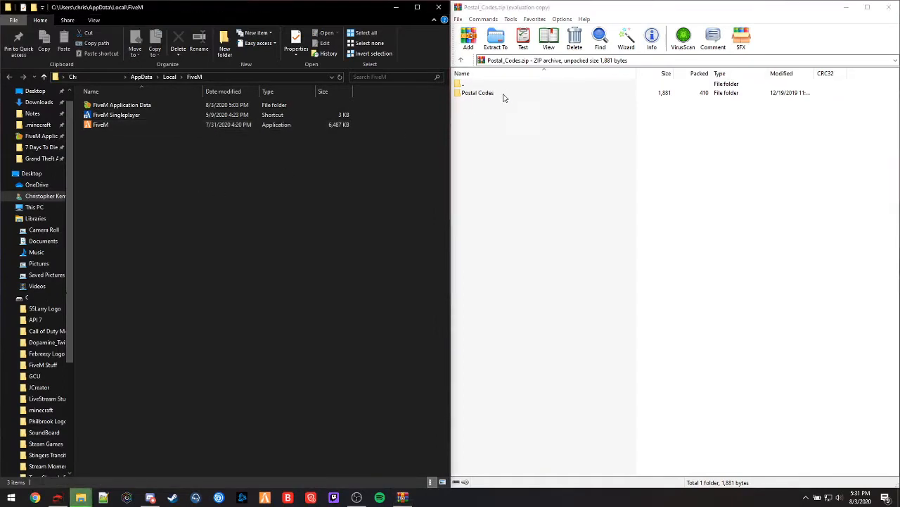
# - View 'Location to put Meta in.txt' from the Postal Codes folder, set beside the explorer window
pyautogui.doubleClick(478, 93)
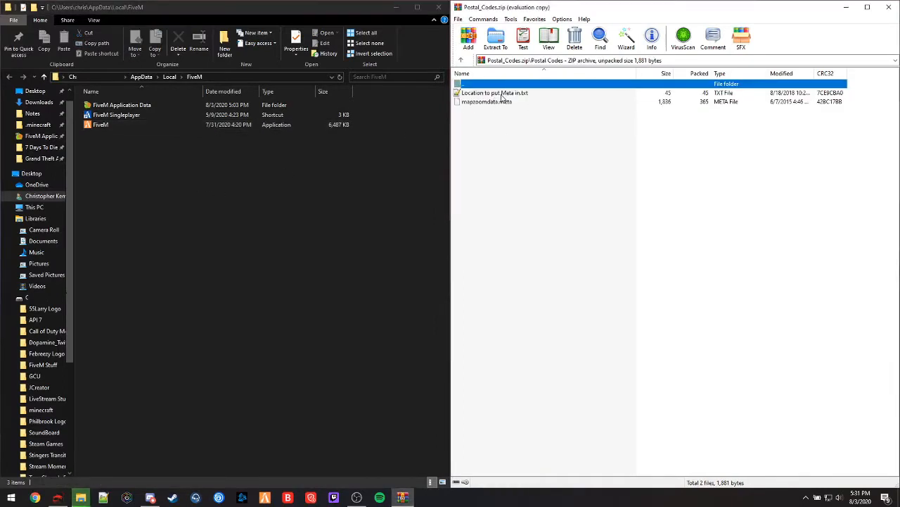
pyautogui.click(487, 101)
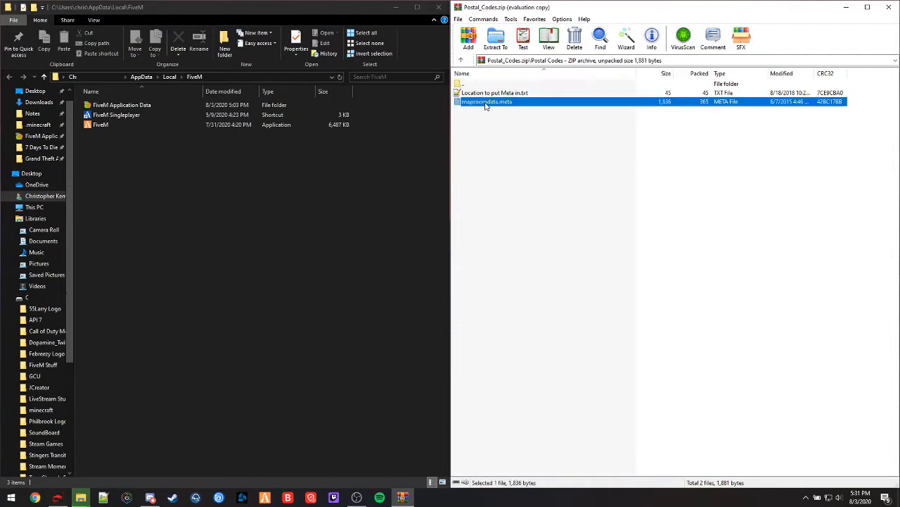
pyautogui.doubleClick(495, 93)
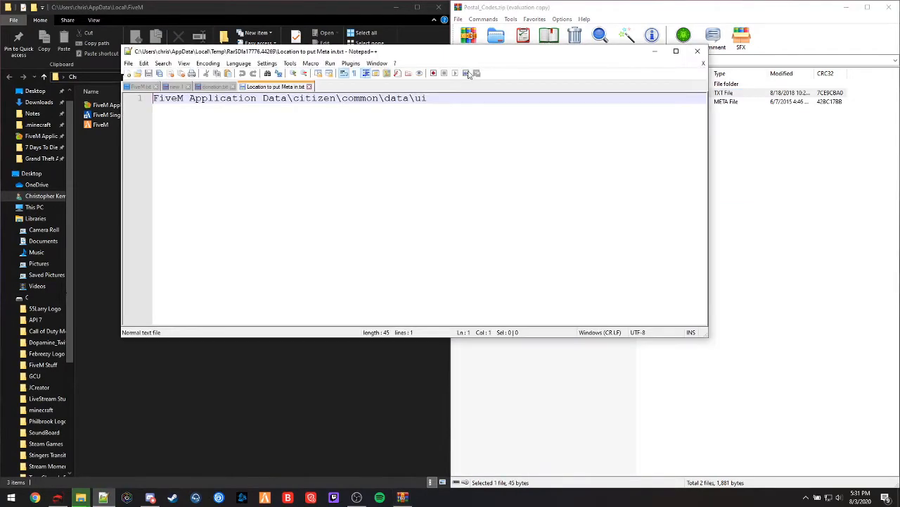
pyautogui.moveTo(415, 51); pyautogui.dragTo(570, 166)
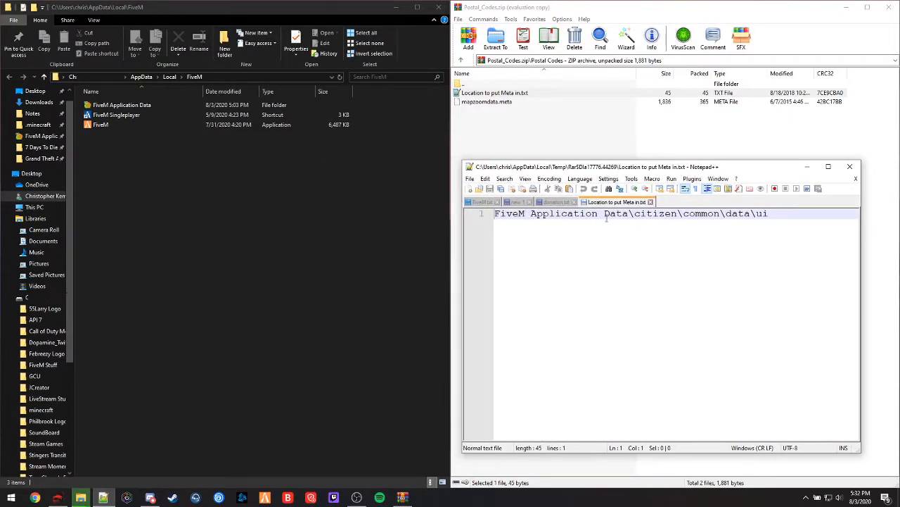
# - Navigate to FiveM Application Data\citizen\common\data\ui
pyautogui.click(121, 104)
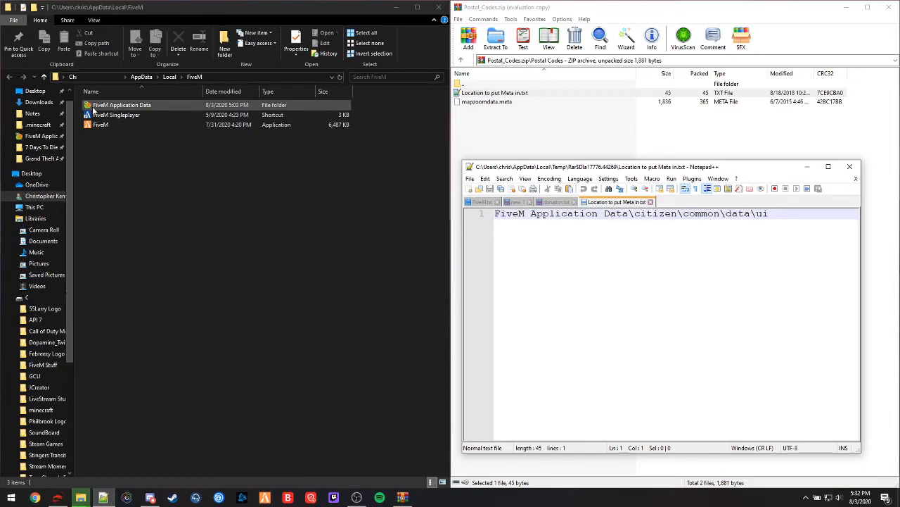
pyautogui.doubleClick(121, 104)
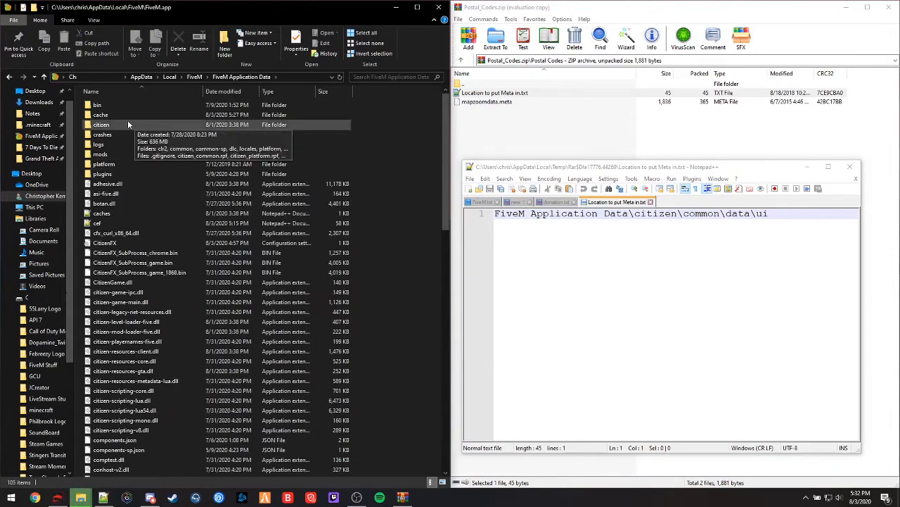
pyautogui.click(101, 124)
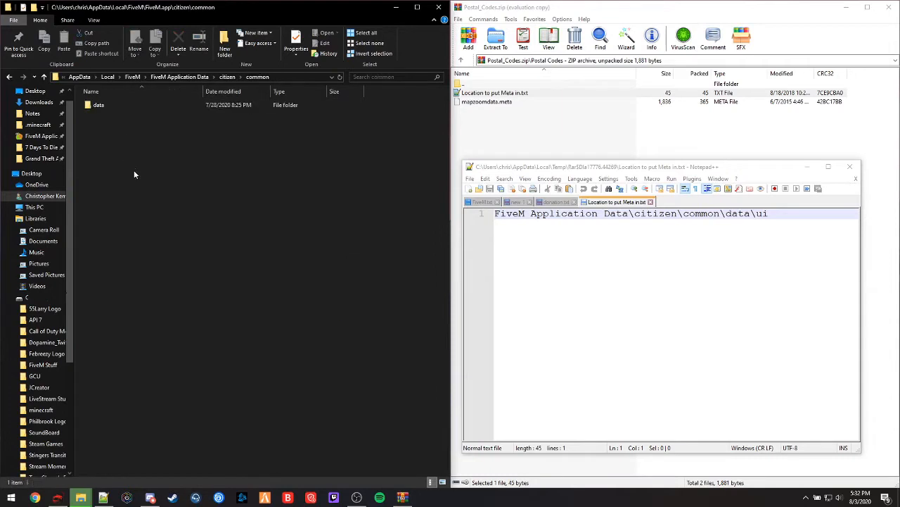
pyautogui.doubleClick(98, 104)
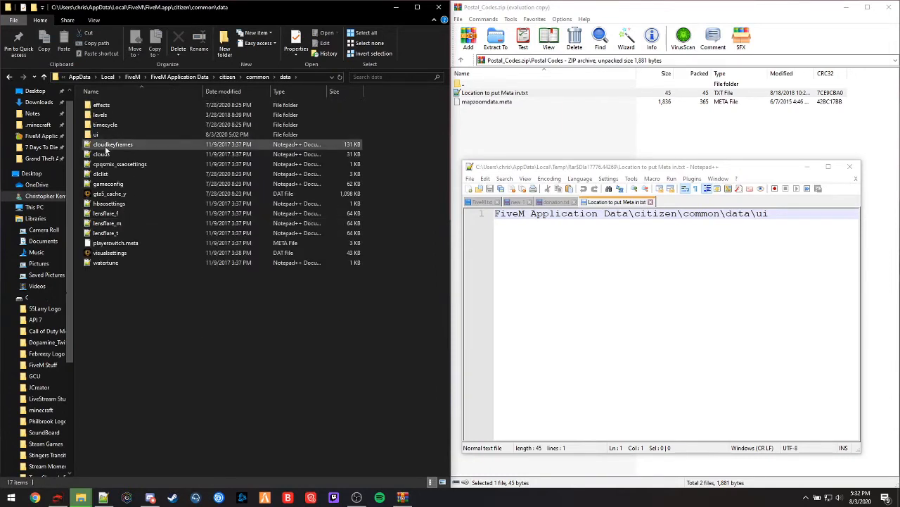
pyautogui.doubleClick(96, 135)
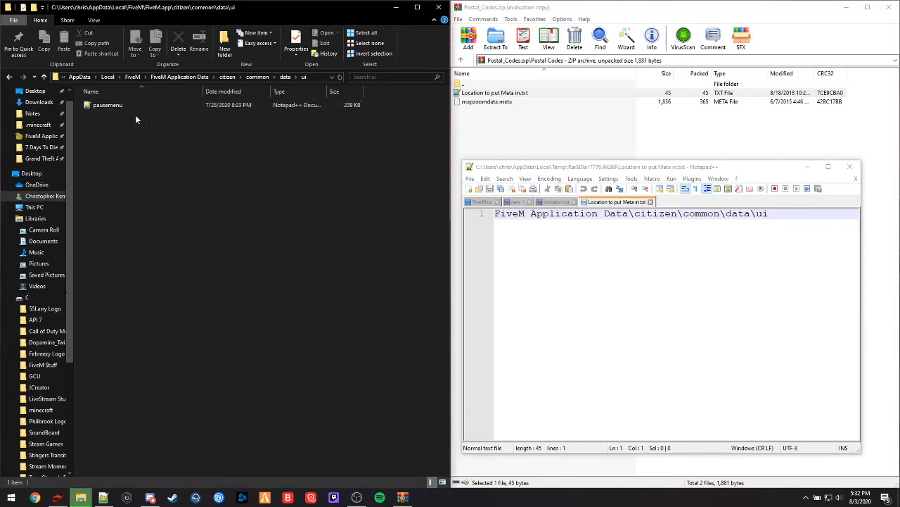
# - Place mapzoomdata.meta into the ui folder beside pausemenu and close the windows
pyautogui.click(487, 101)
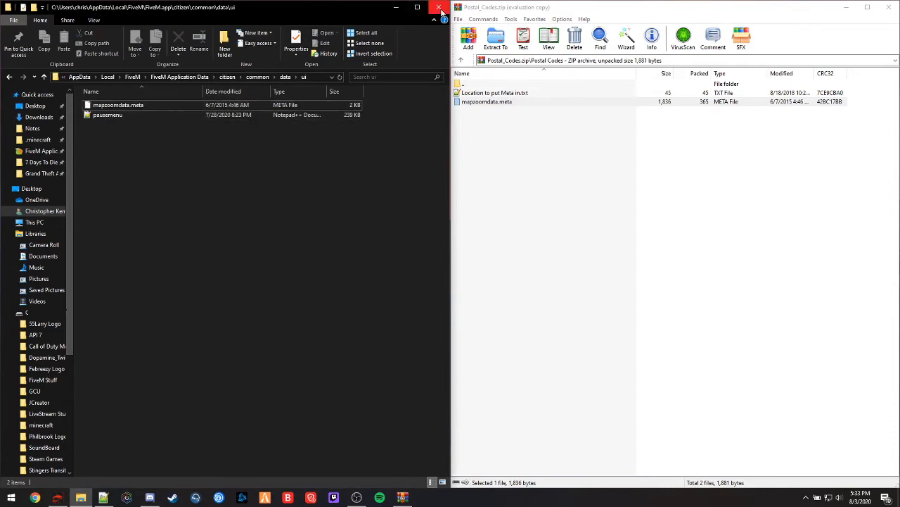
pyautogui.click(439, 9)
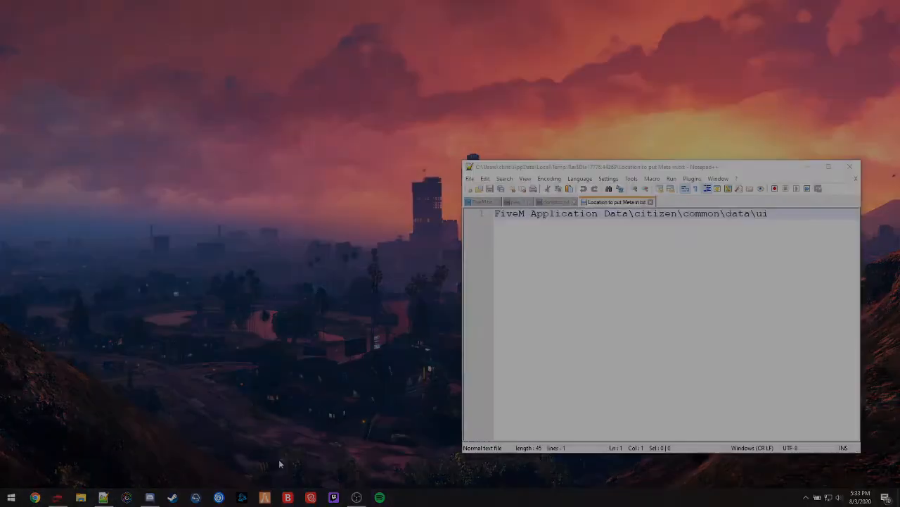